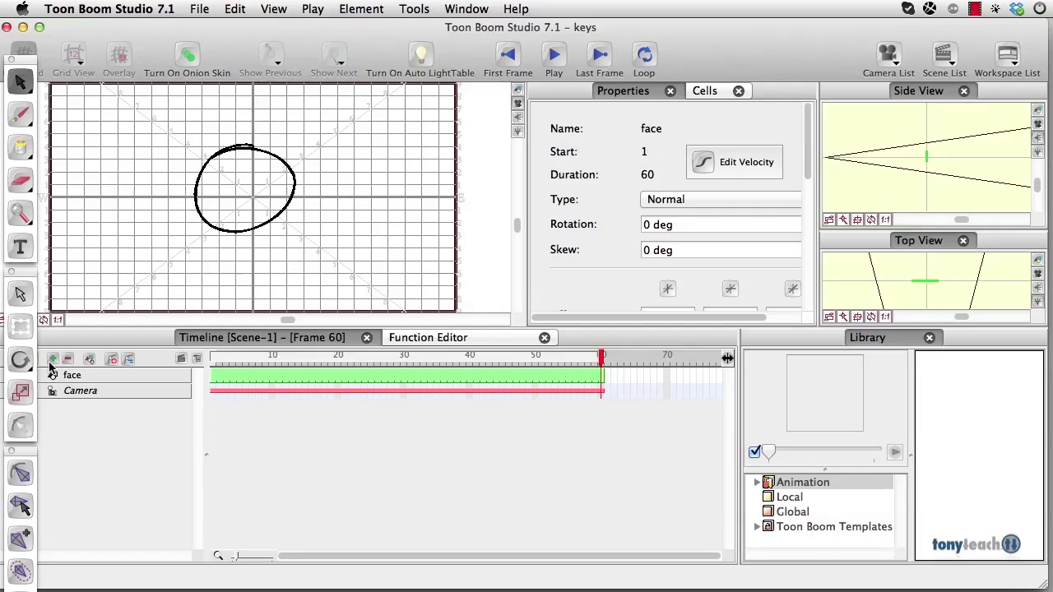
# Add a new drawing element named 'face2', renaming it after the duplicate 'face' warning.
pyautogui.click(54, 359)
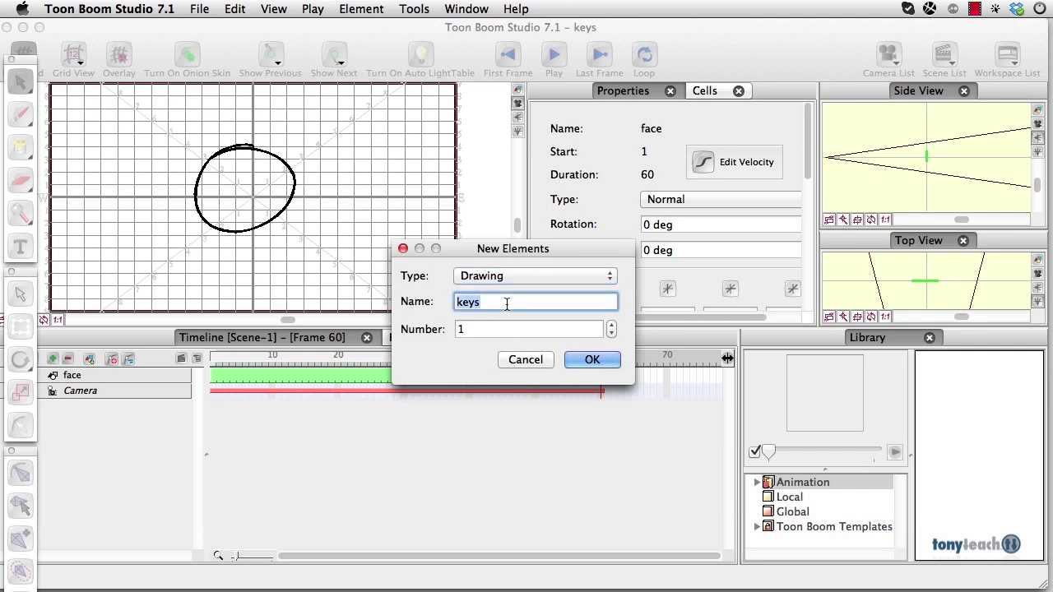
pyautogui.write('t')
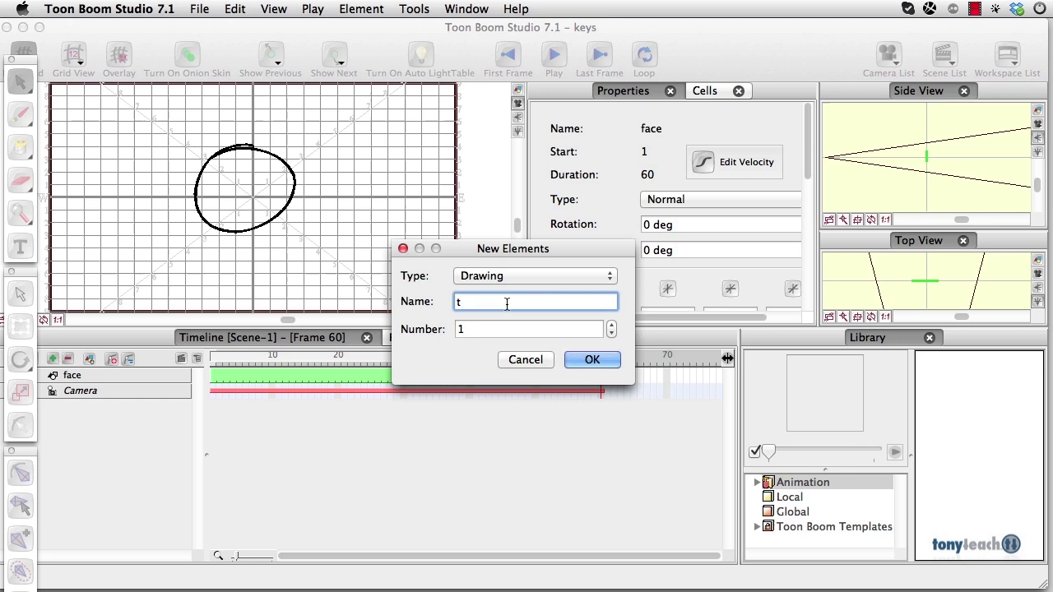
pyautogui.write('fac')
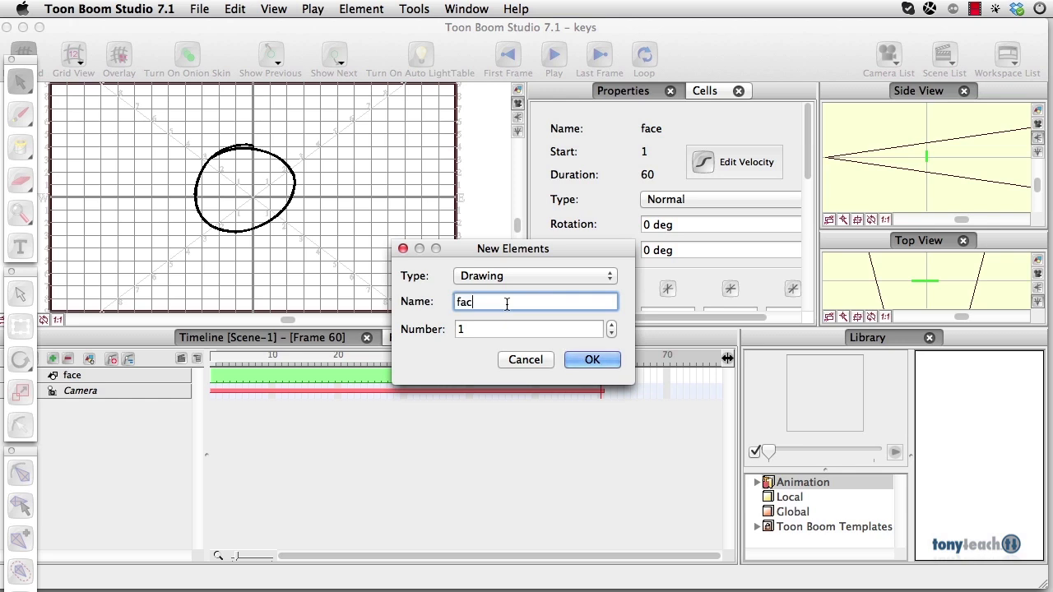
pyautogui.write('e')
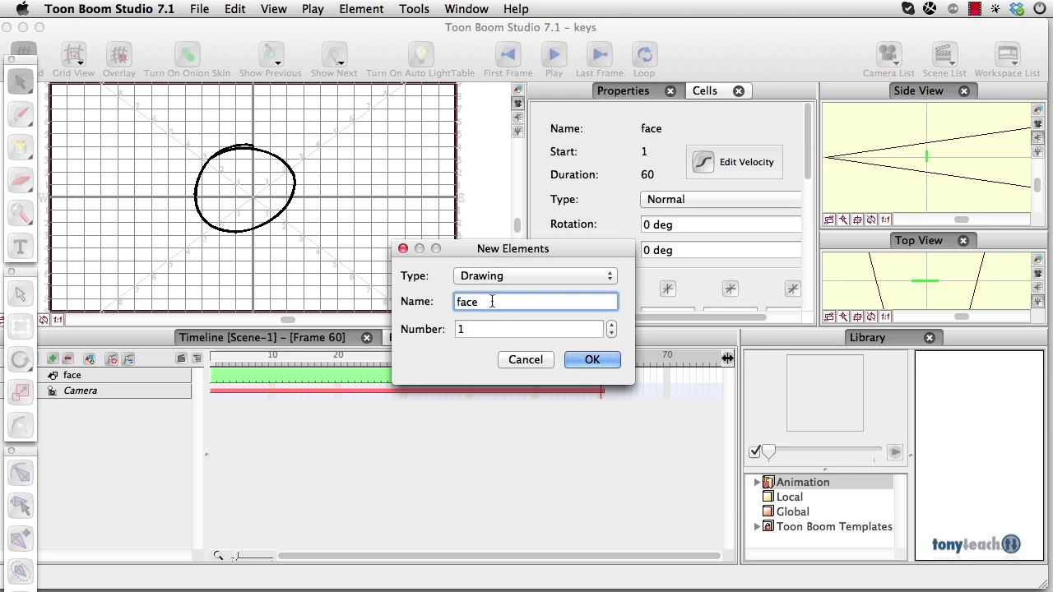
pyautogui.click(591, 360)
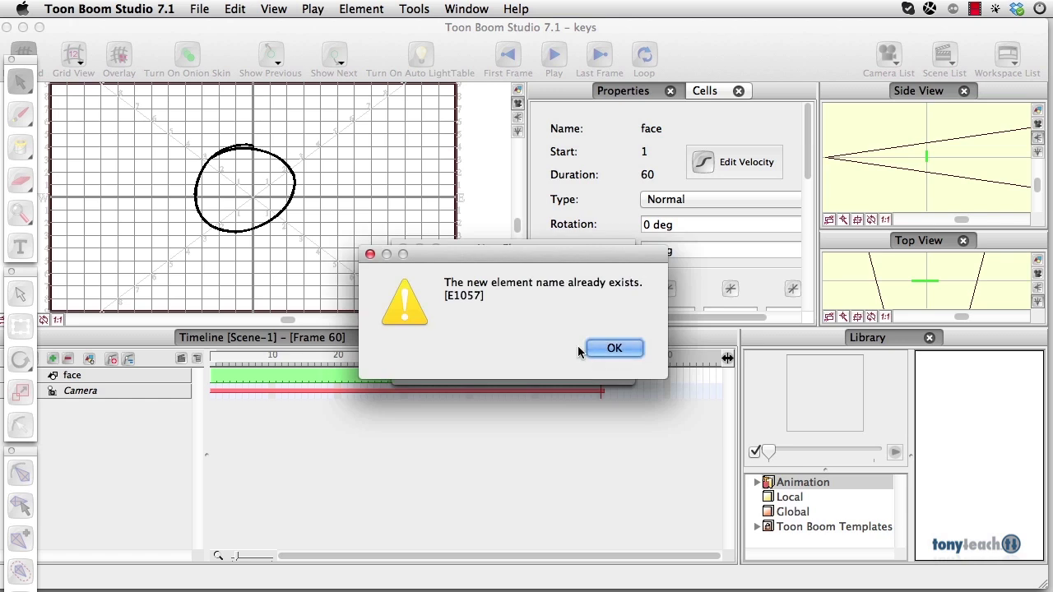
pyautogui.click(615, 347)
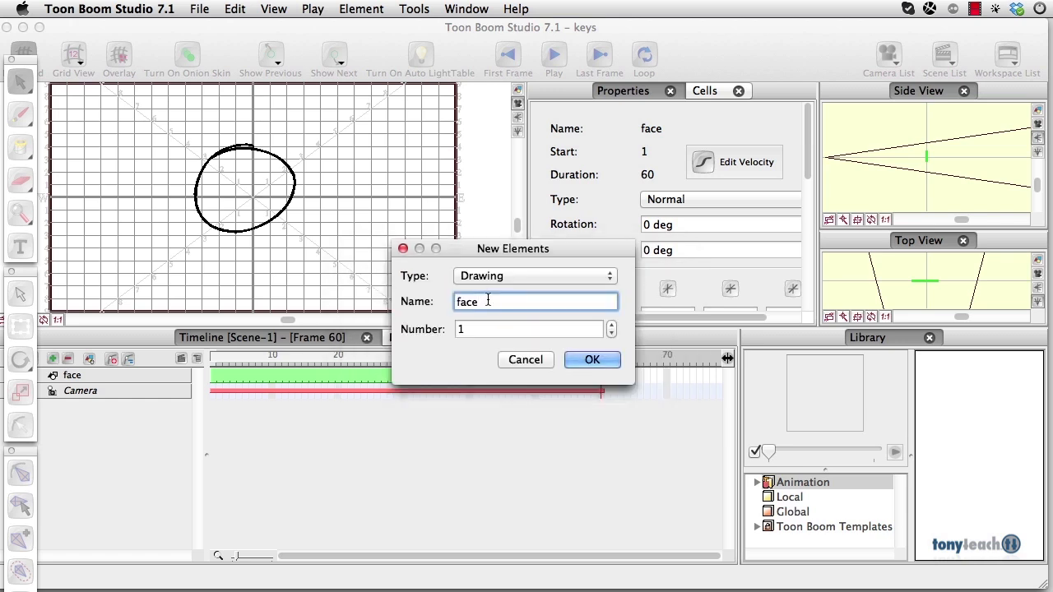
pyautogui.write('2')
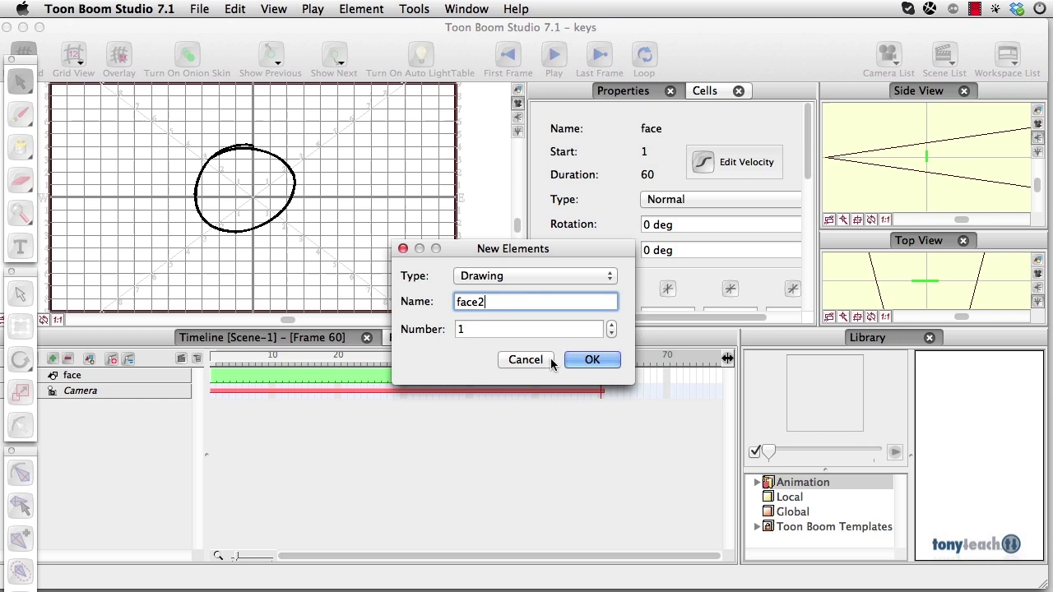
pyautogui.click(592, 359)
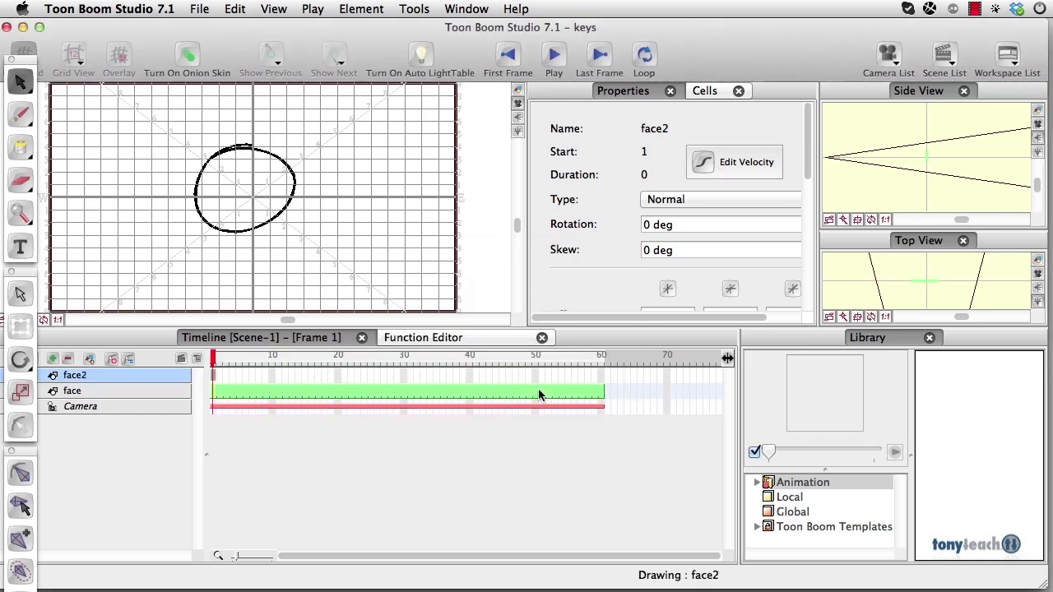
pyautogui.click(598, 356)
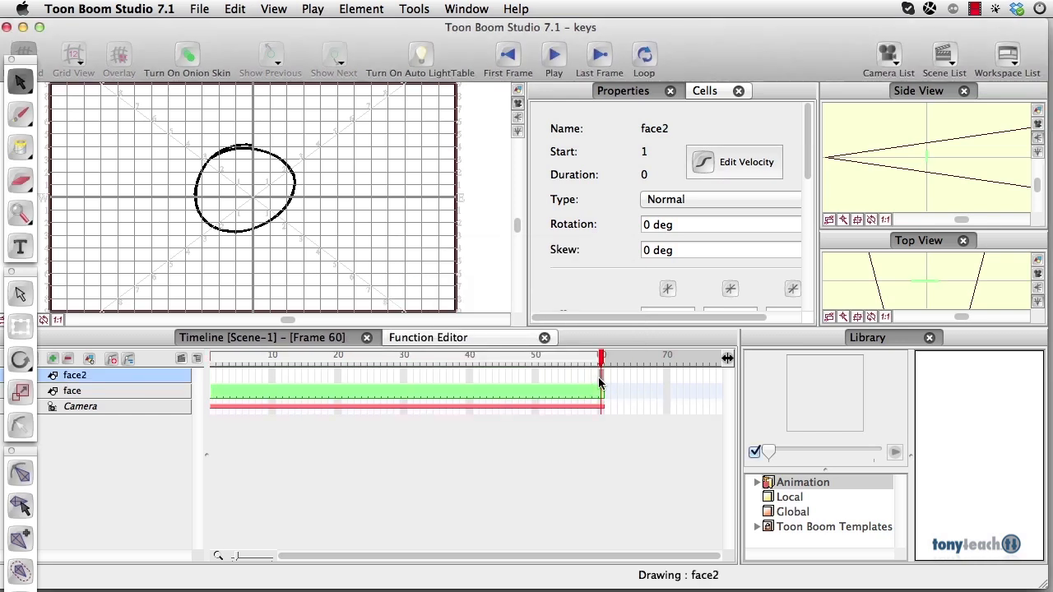
pyautogui.rightClick(600, 383)
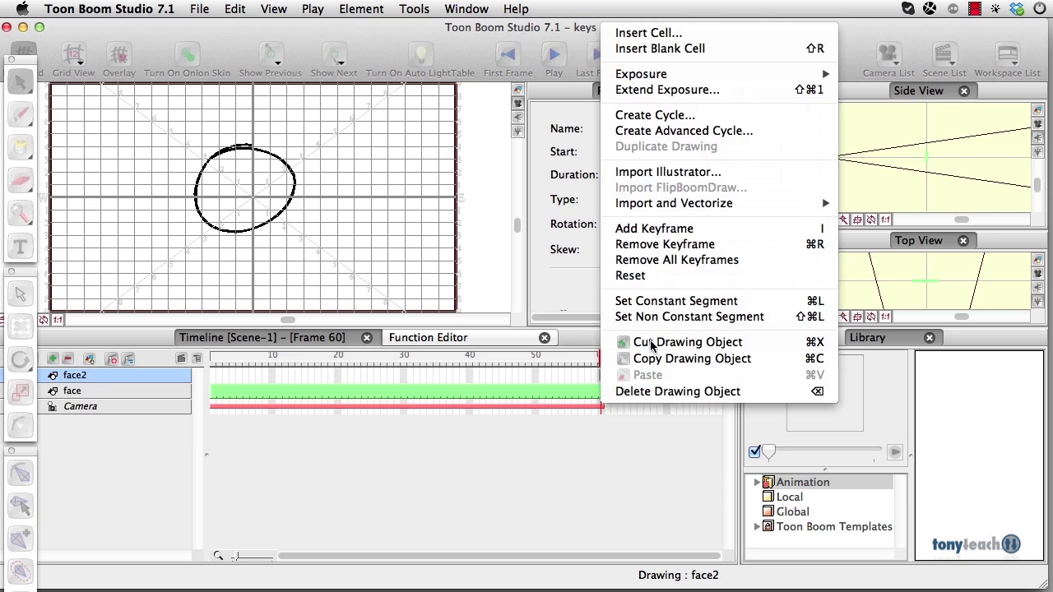
pyautogui.moveTo(678, 115)
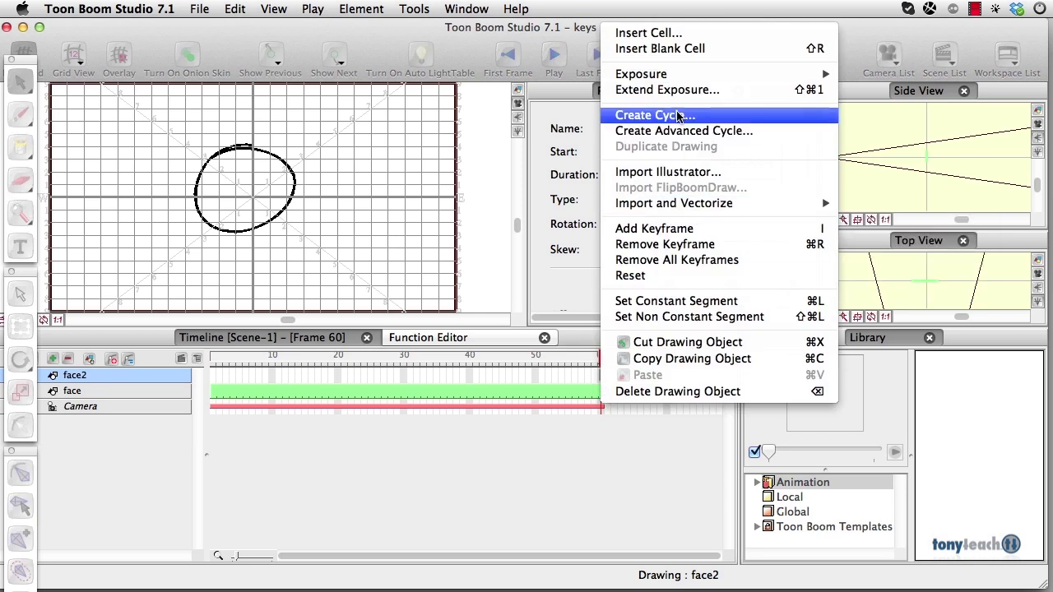
pyautogui.click(655, 115)
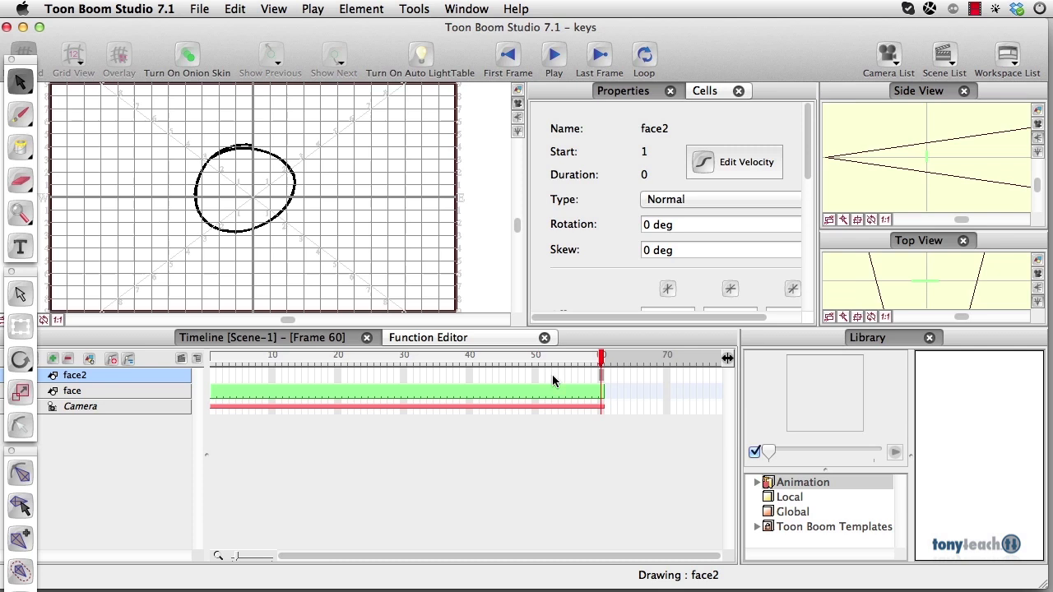
# Brush two eyes and a smiling mouth on face2 at frame 1, then select the face layer.
pyautogui.click(212, 366)
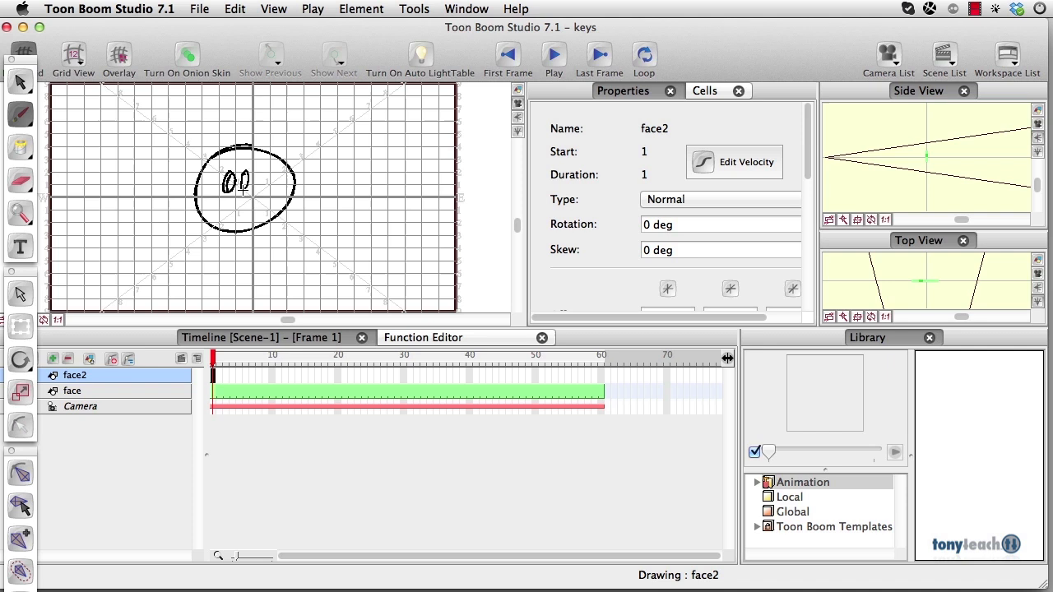
pyautogui.moveTo(222, 210); pyautogui.dragTo(263, 209)
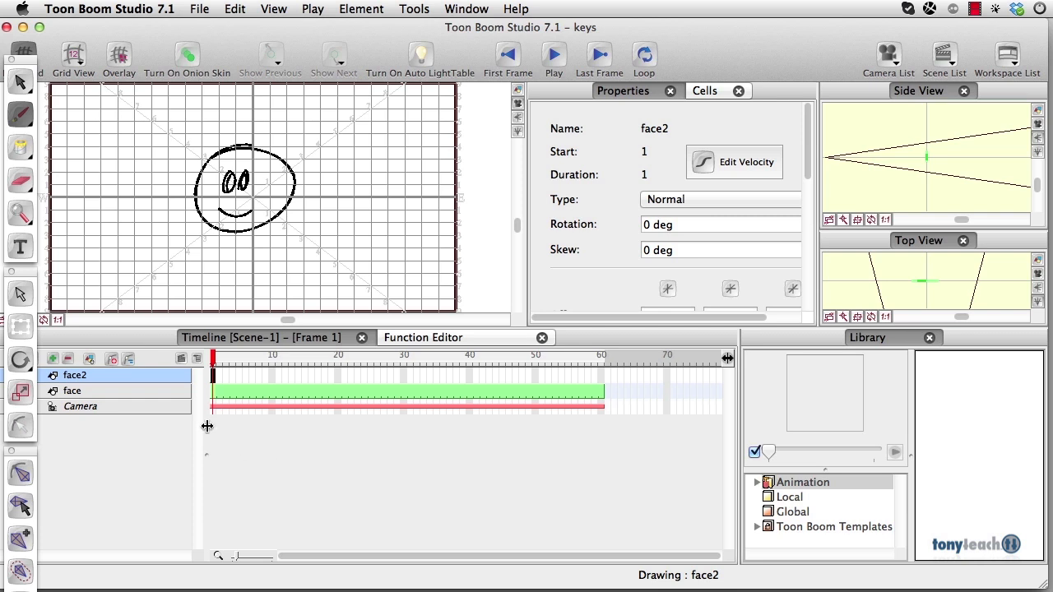
pyautogui.moveTo(109, 399)
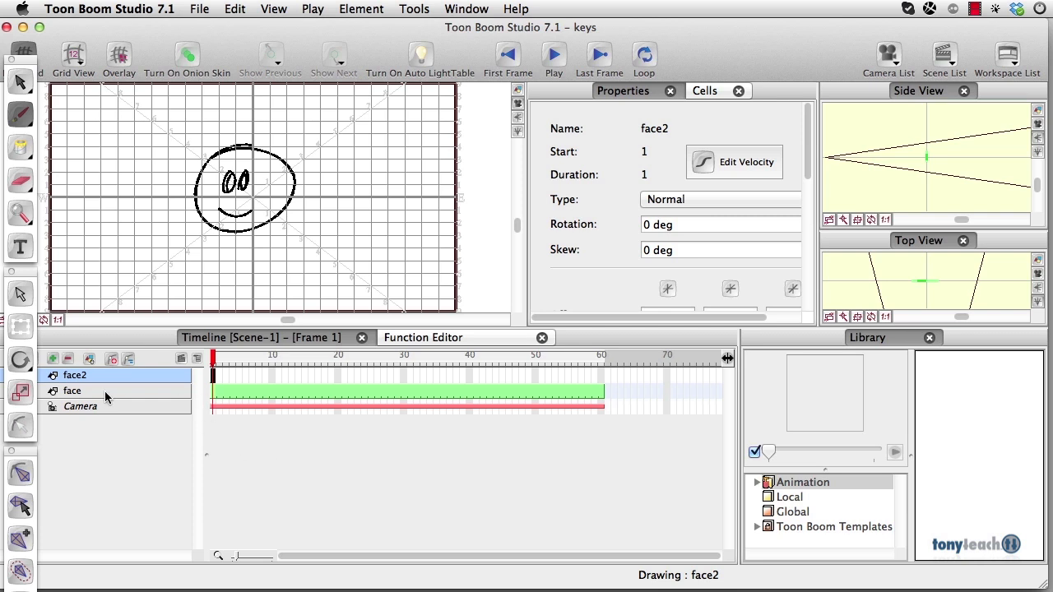
pyautogui.click(72, 390)
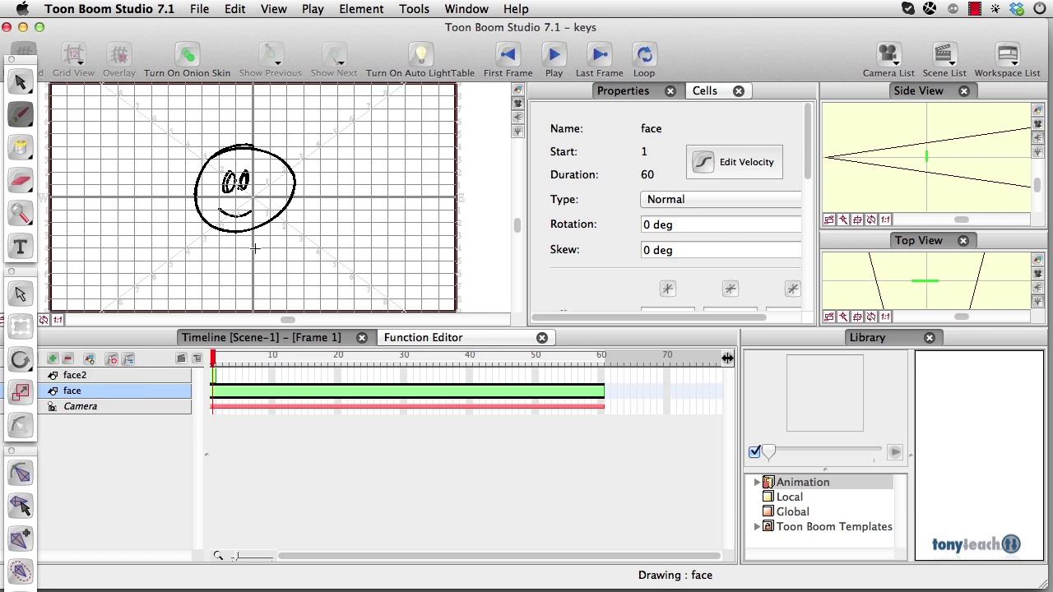
pyautogui.click(74, 375)
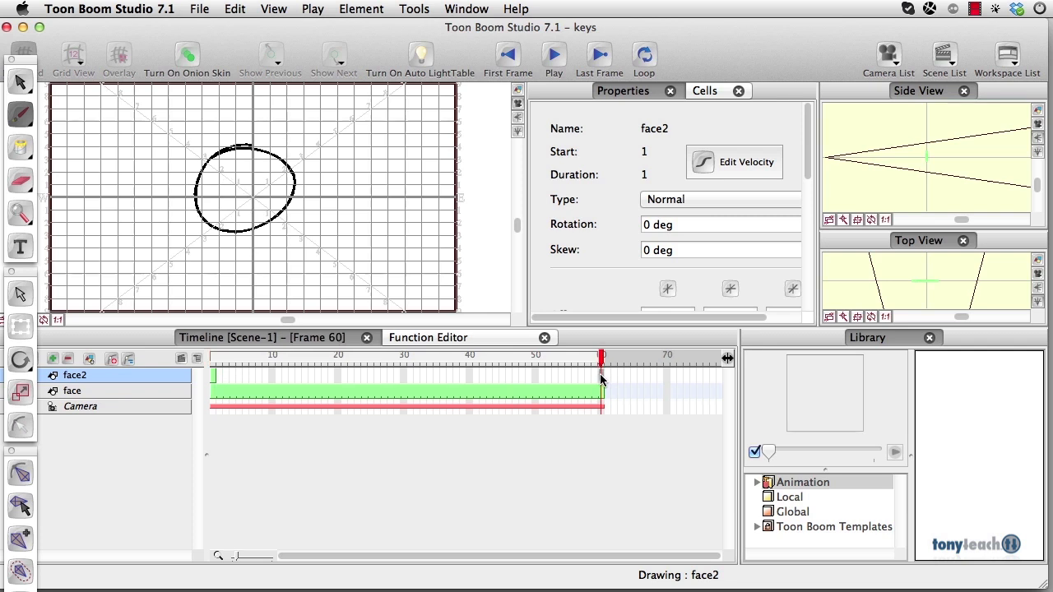
# Extend the face2 eyes-and-mouth drawing's exposure through frame 60.
pyautogui.rightClick(602, 380)
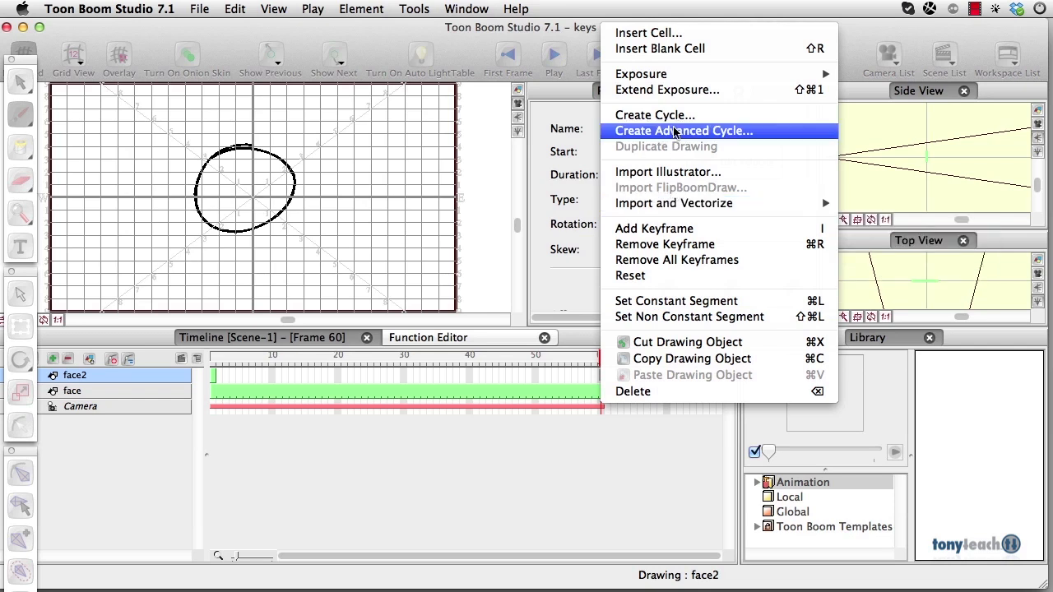
pyautogui.moveTo(668, 89)
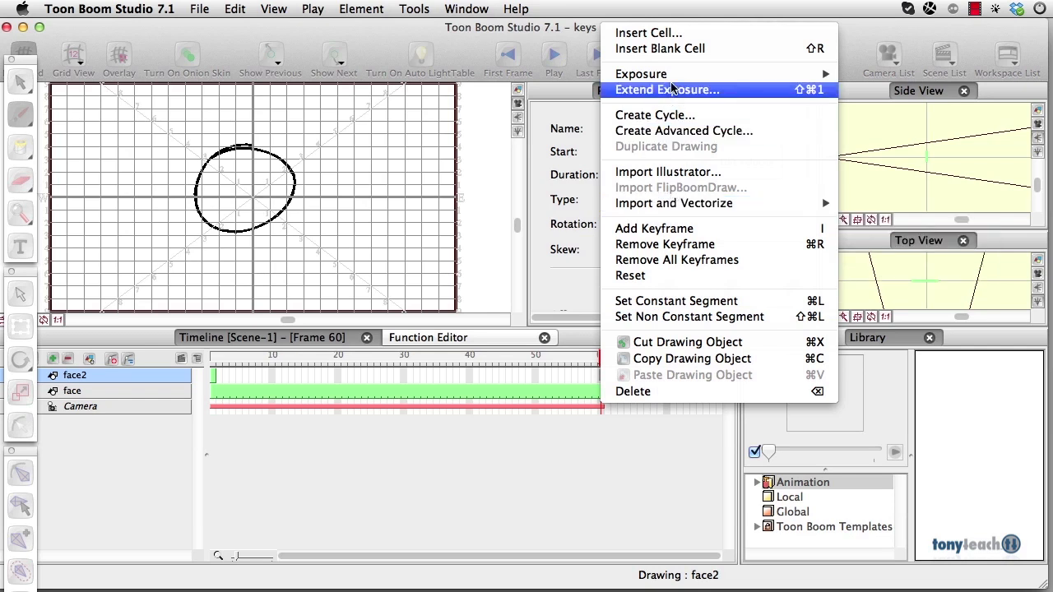
pyautogui.click(666, 90)
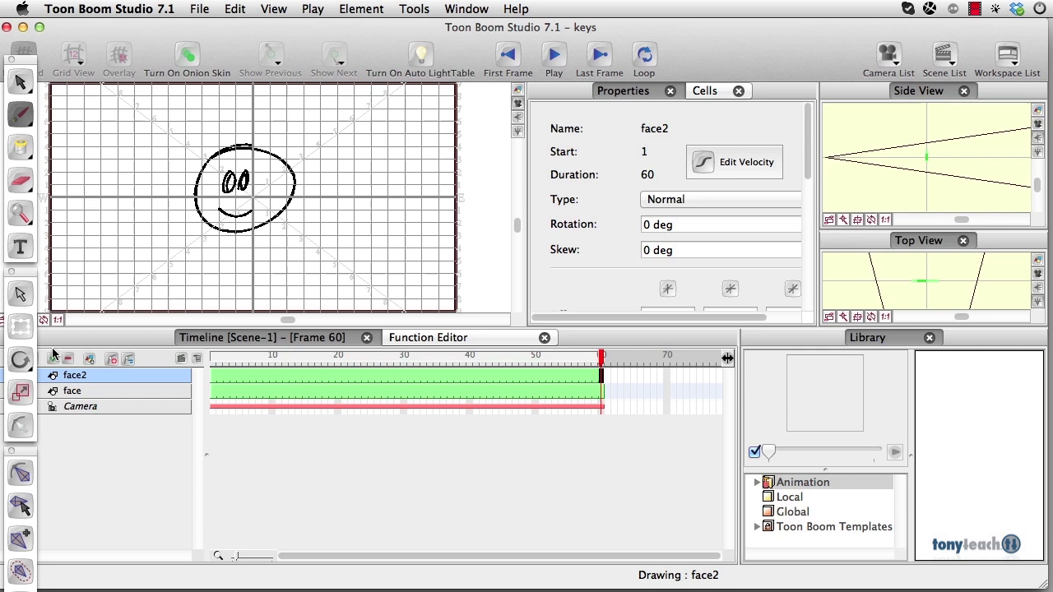
pyautogui.moveTo(74, 386)
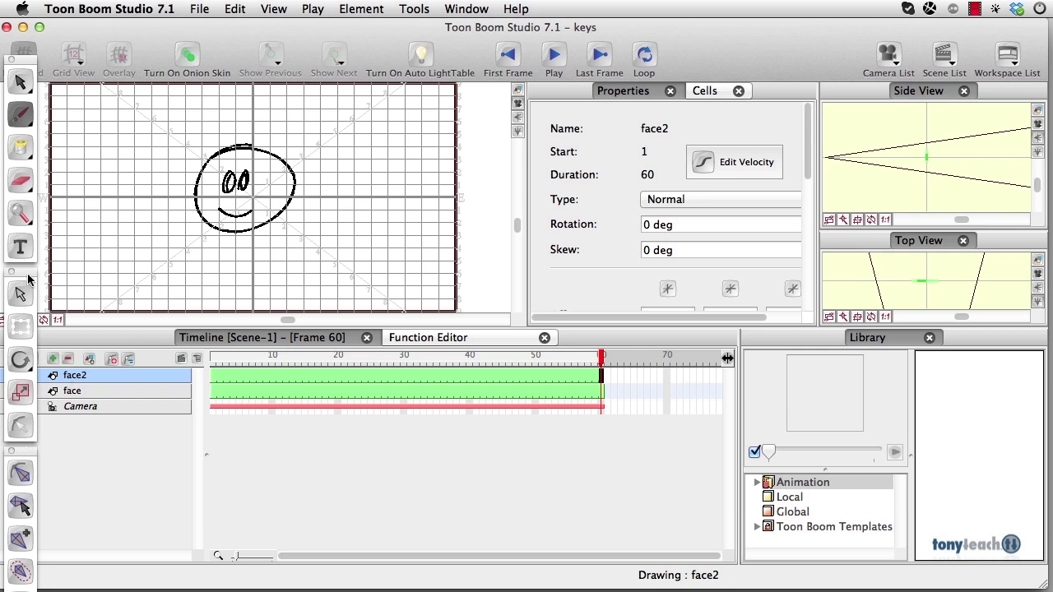
pyautogui.moveTo(18, 327)
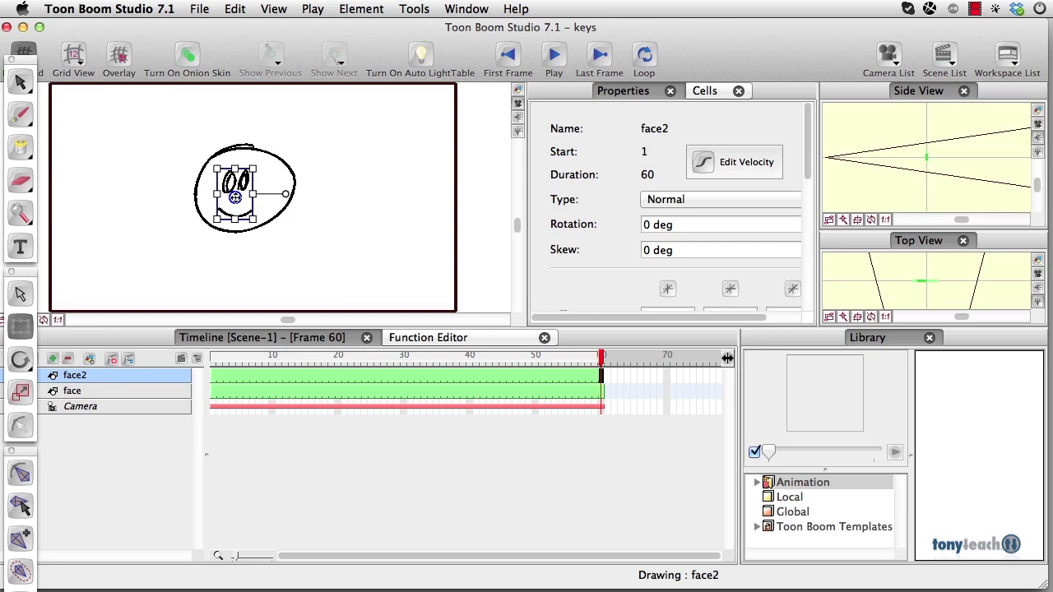
pyautogui.moveTo(220, 396)
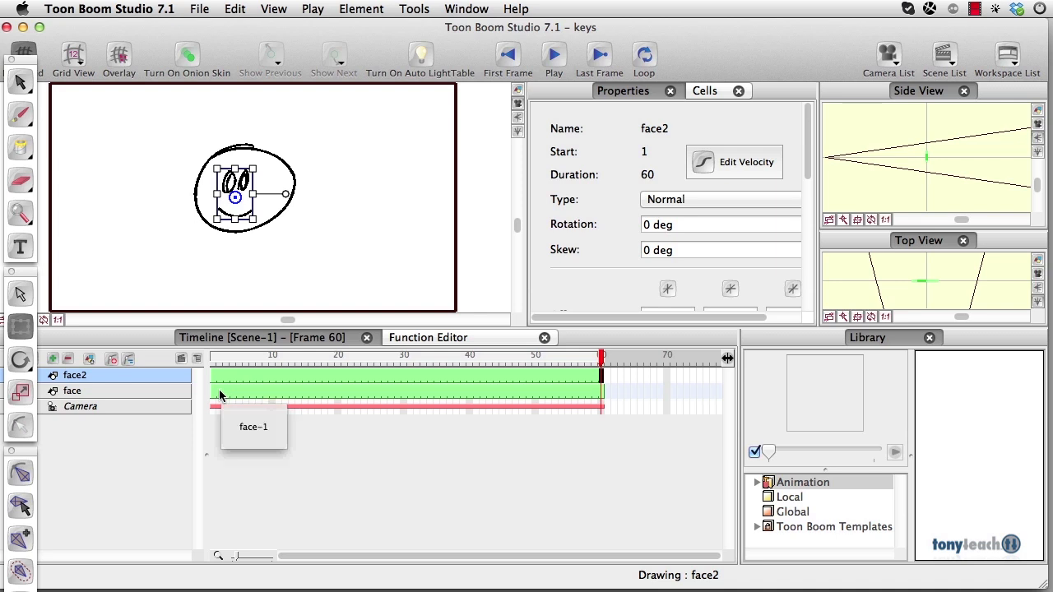
# Select the face layer and its cells in the Timeline with the grid hidden.
pyautogui.click(72, 390)
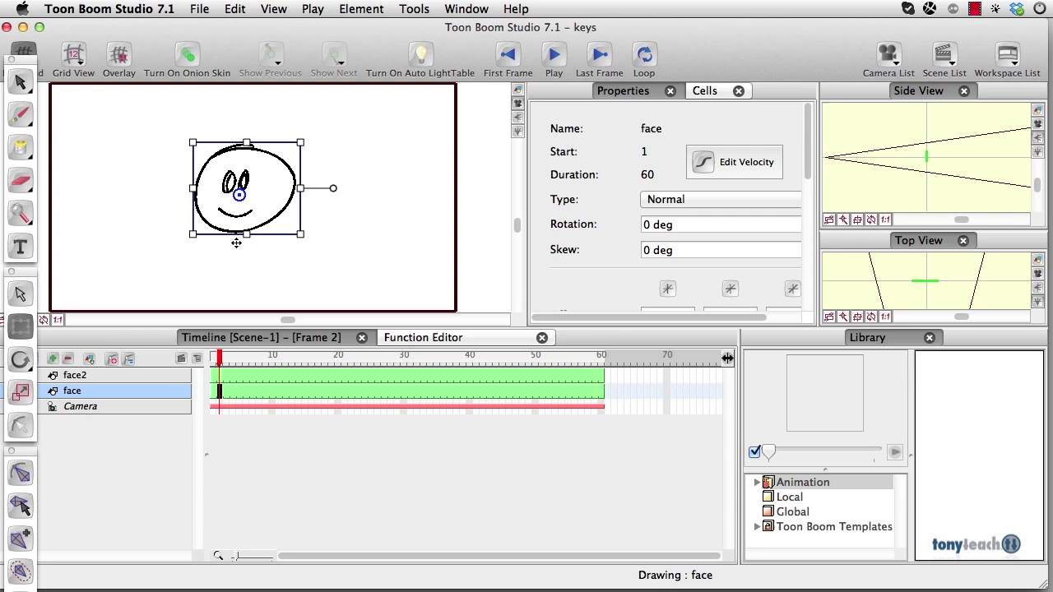
pyautogui.click(216, 359)
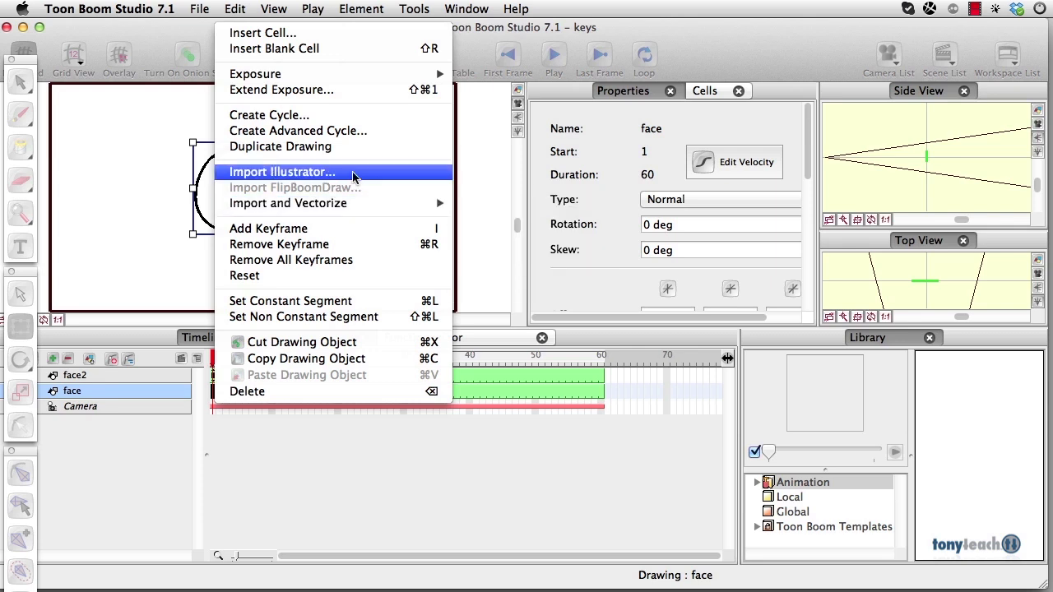
pyautogui.moveTo(340, 228)
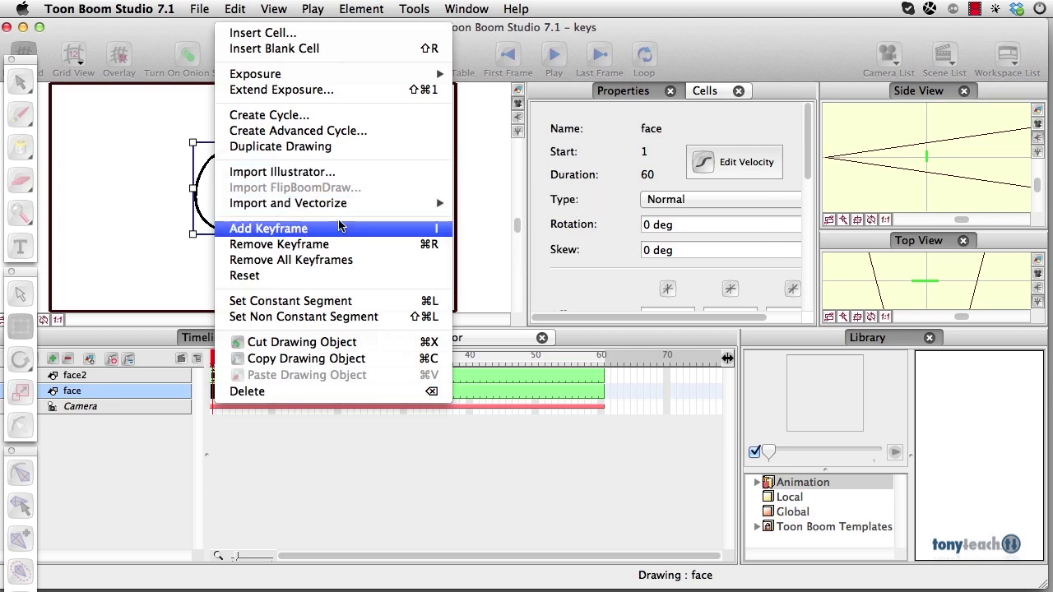
# Add a keyframe at frame 1 on the face element and return to the first frame.
pyautogui.click(266, 229)
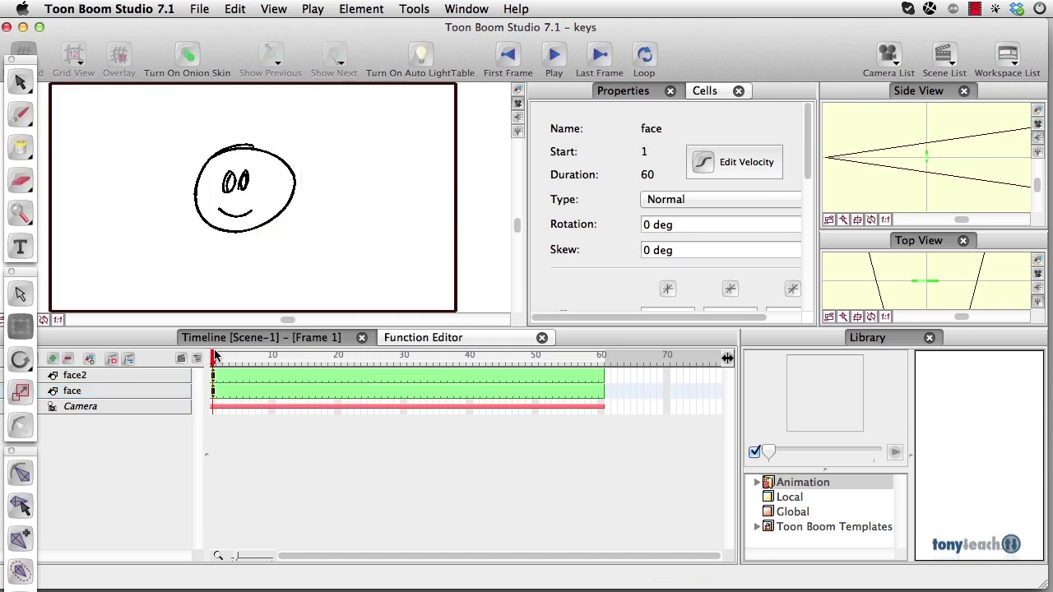
pyautogui.click(263, 356)
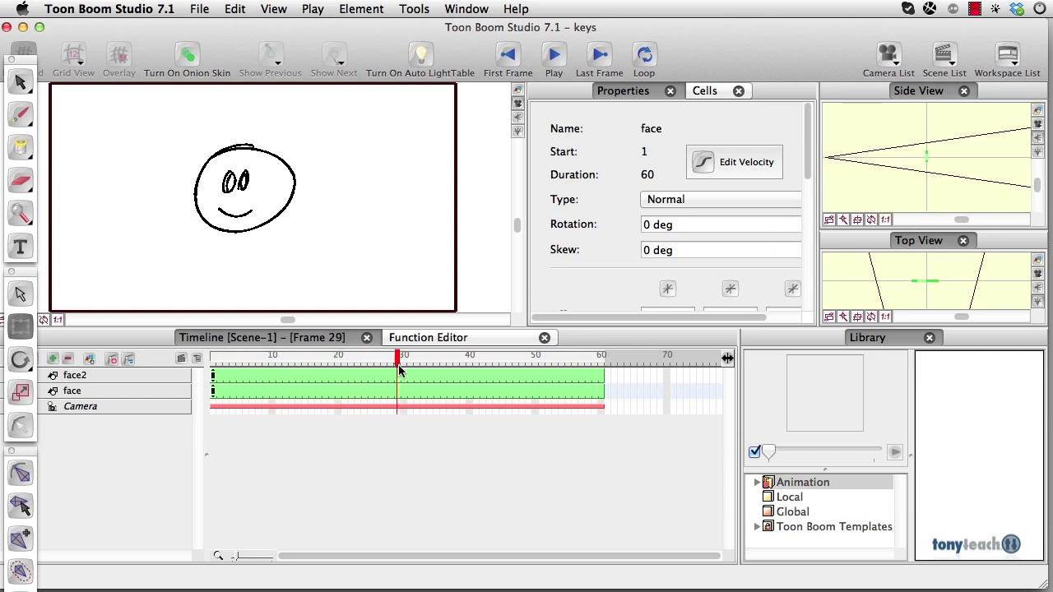
# Tilt the face outline at frame 30 and scrub to frame 29 to check the rotation.
pyautogui.click(399, 356)
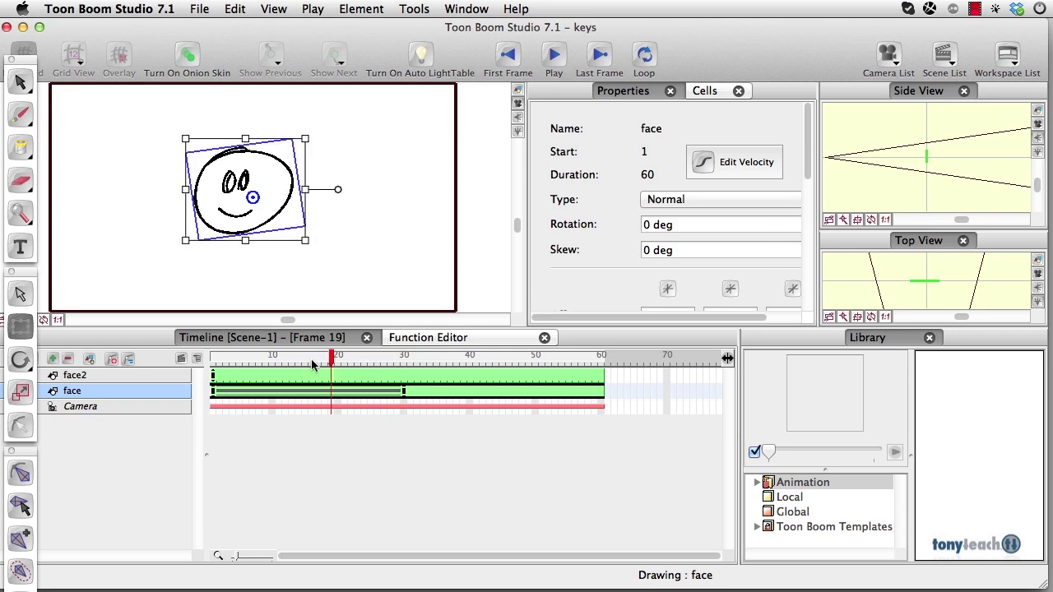
pyautogui.click(392, 361)
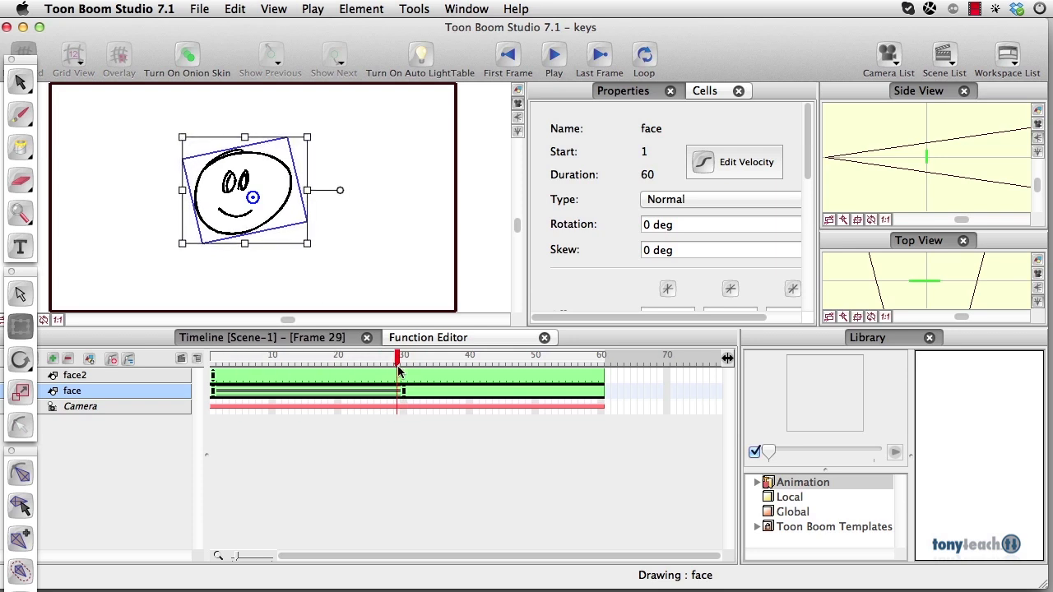
pyautogui.click(74, 375)
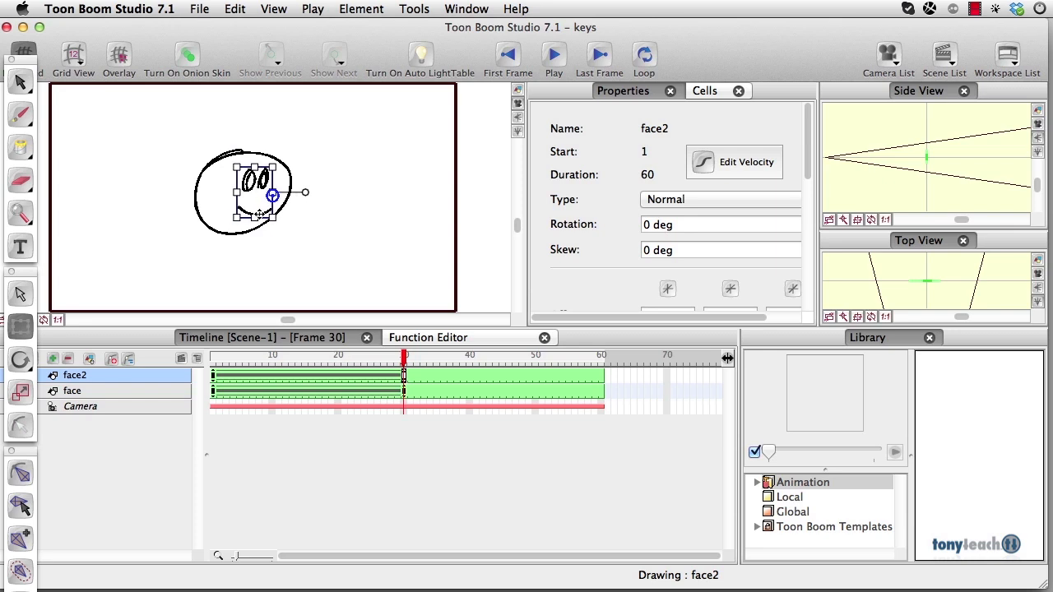
# Shift face2's eyes and mouth right at frame 30, then scrub back to frame 1.
pyautogui.moveTo(272, 195); pyautogui.dragTo(277, 195)
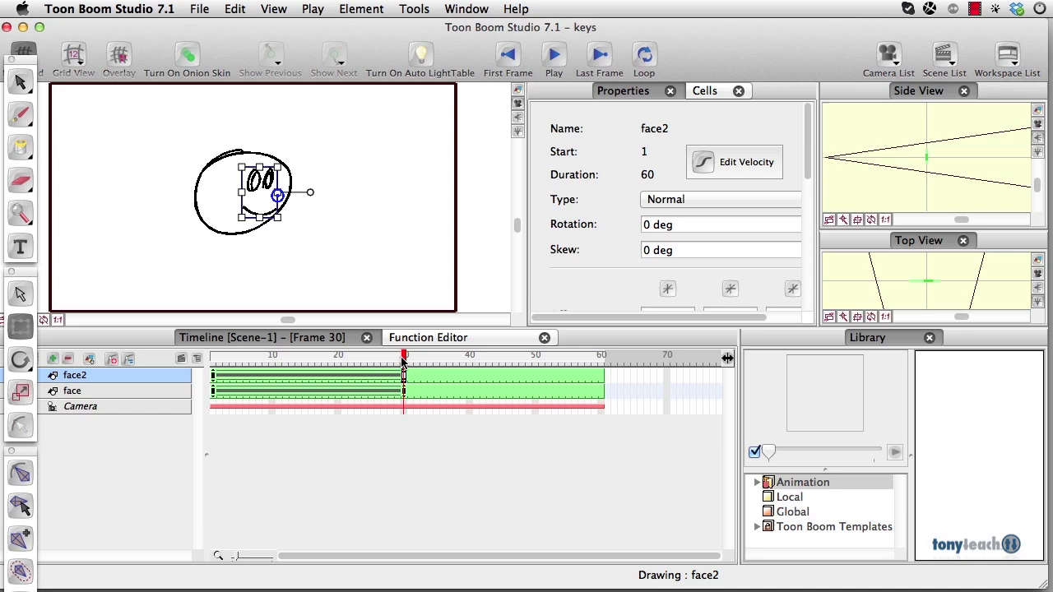
pyautogui.click(245, 355)
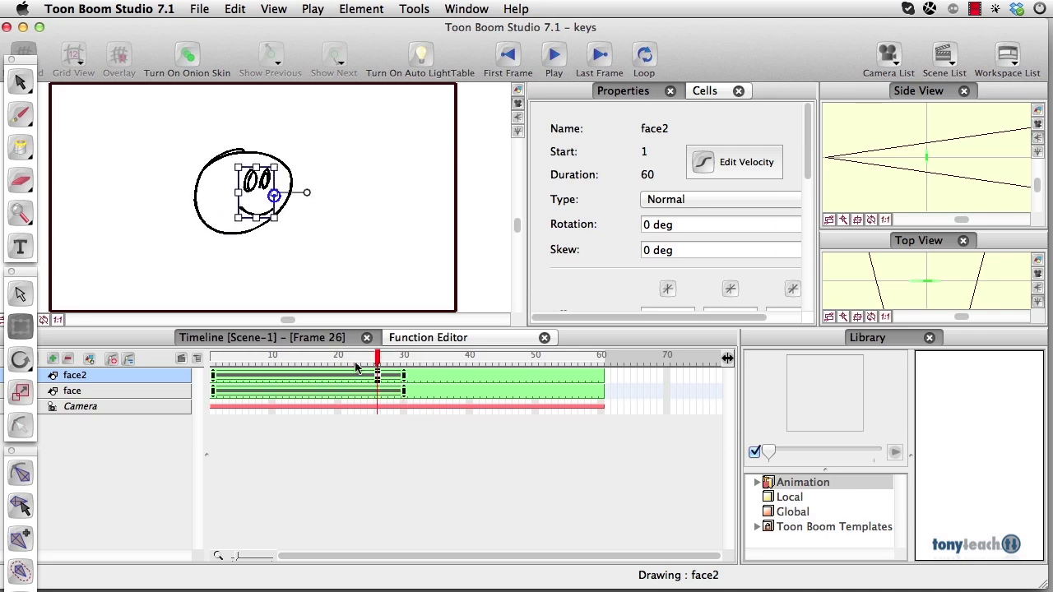
pyautogui.click(387, 356)
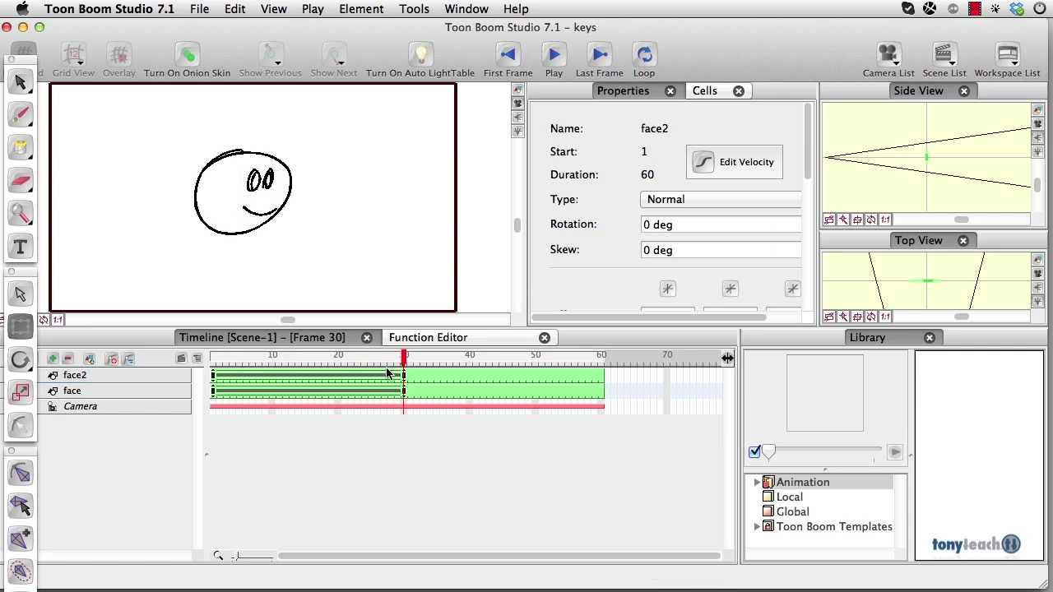
pyautogui.click(220, 357)
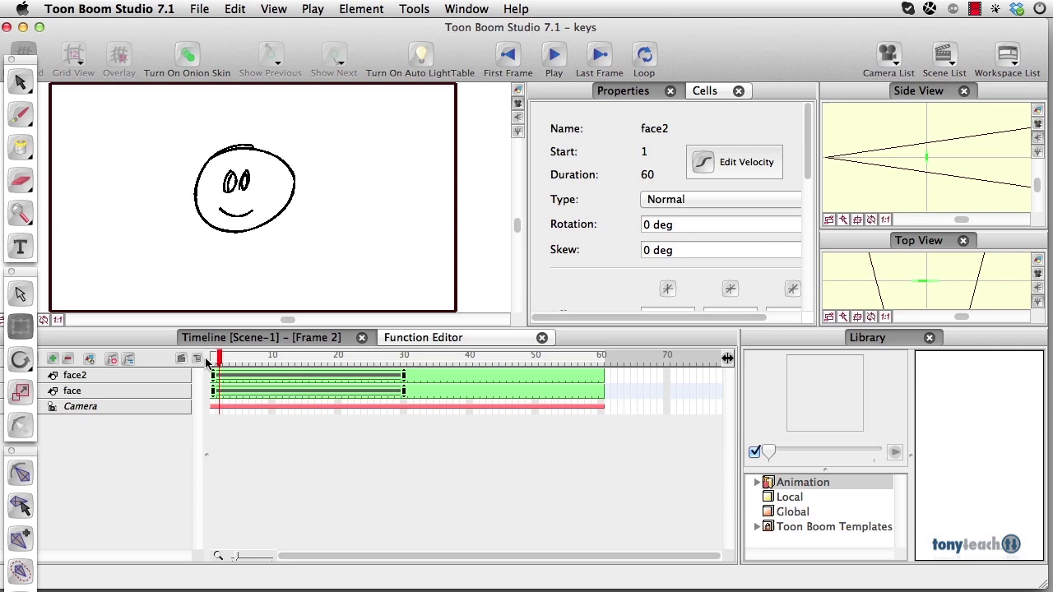
pyautogui.click(219, 356)
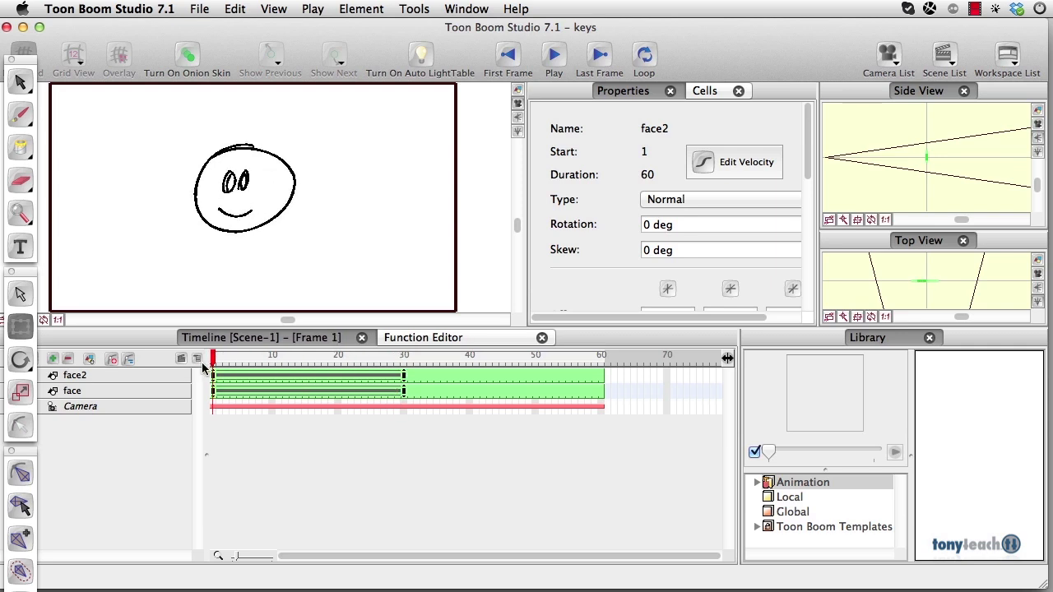